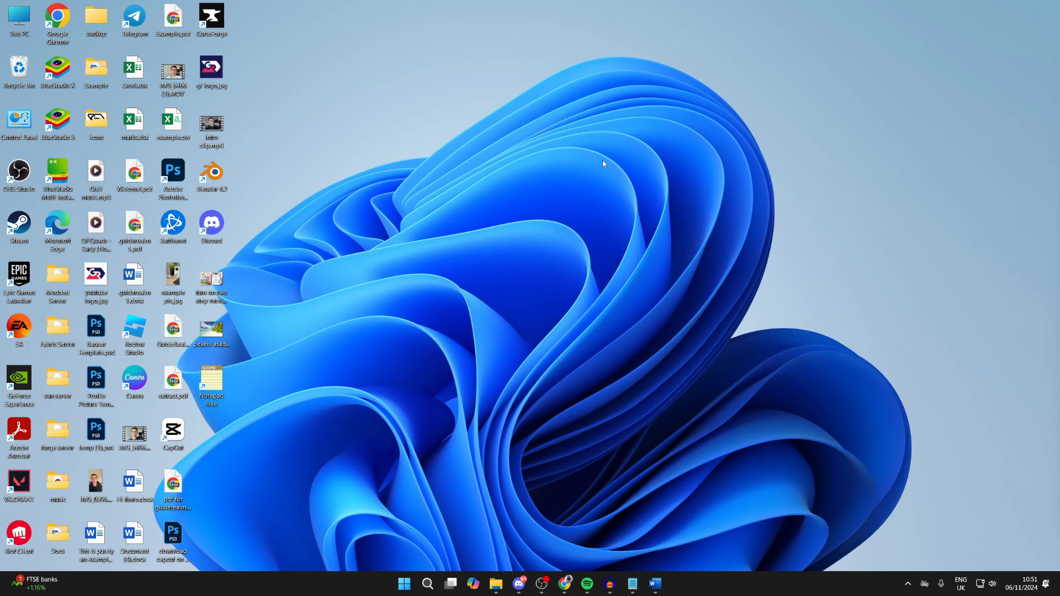
mouse_move(416, 4)
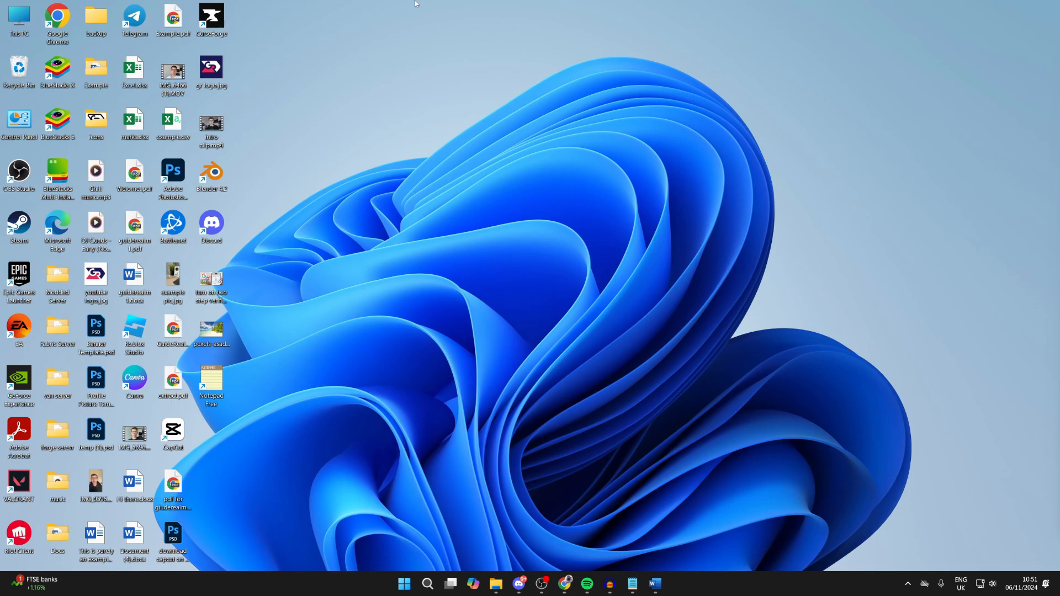
mouse_move(898, 563)
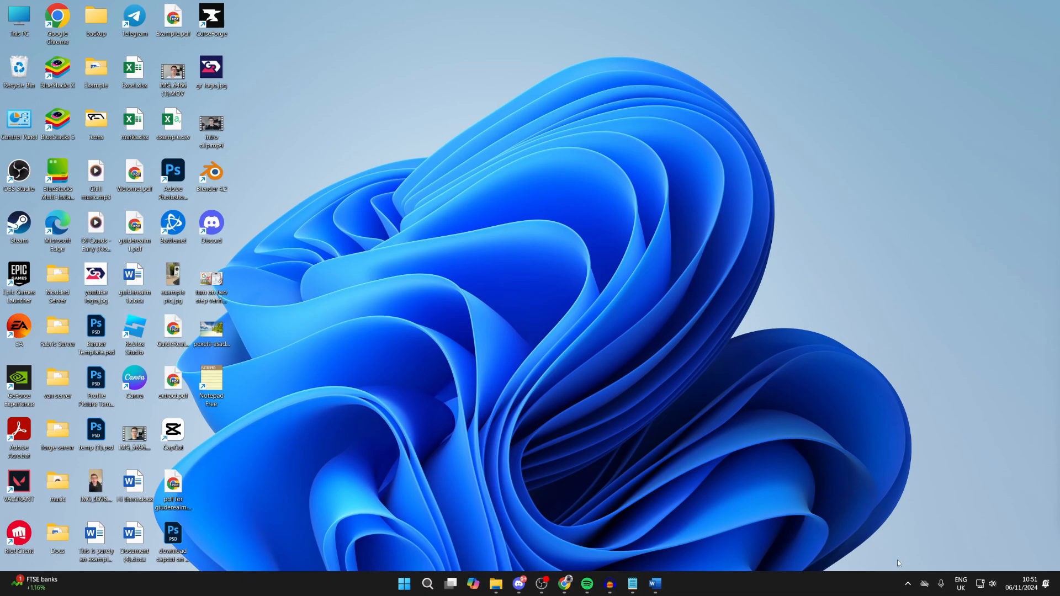
mouse_move(909, 585)
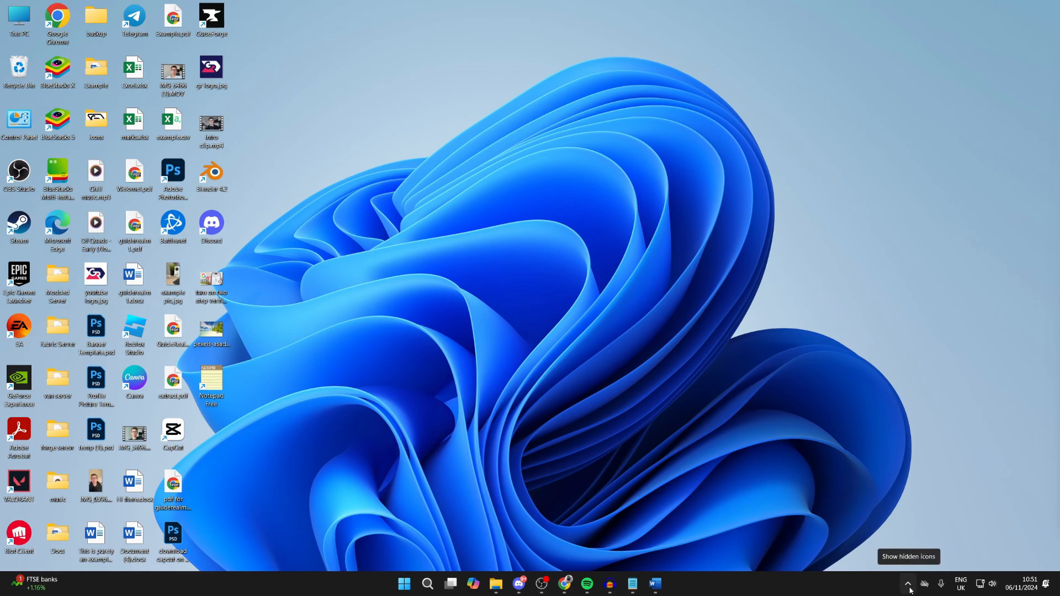
- Reveal the hidden system tray icons, including the printer reporting a pending document
left_click(908, 583)
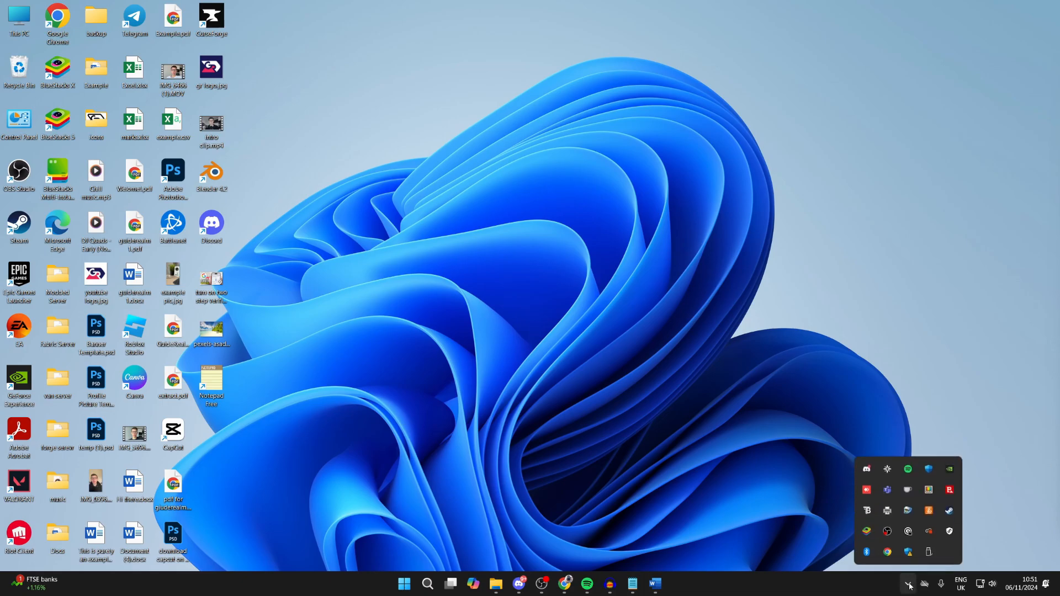
mouse_move(887, 510)
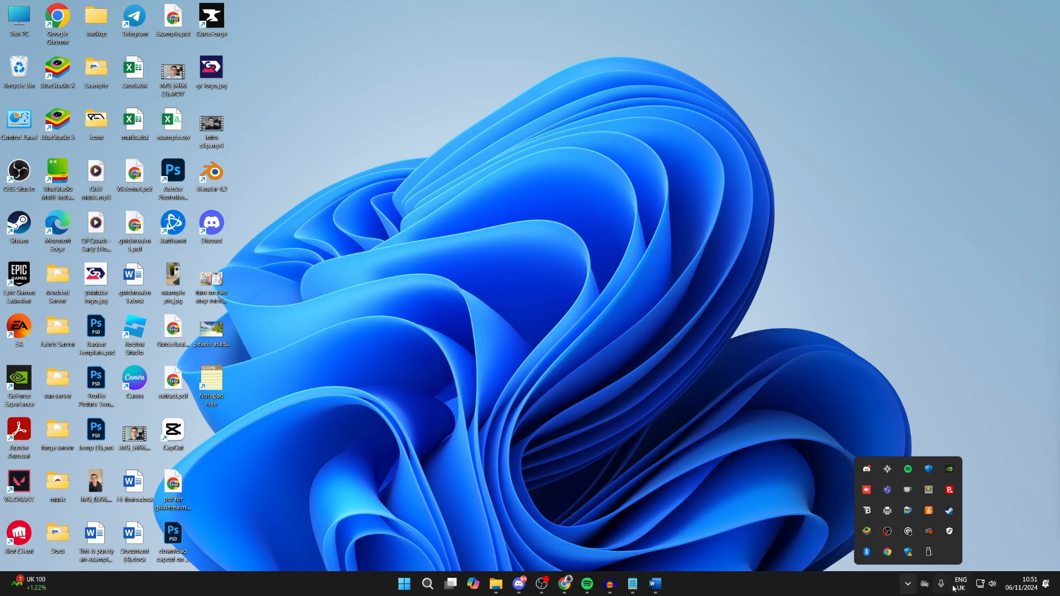
mouse_move(887, 510)
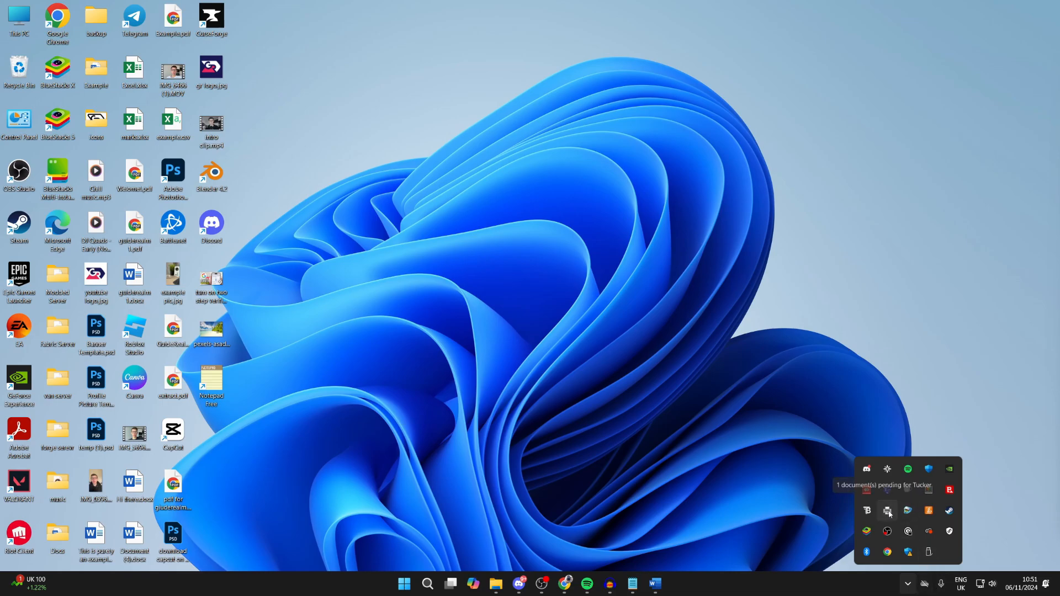
- Open the Canon MG4200 series print queue showing the stuck grv.docx job
left_click(888, 511)
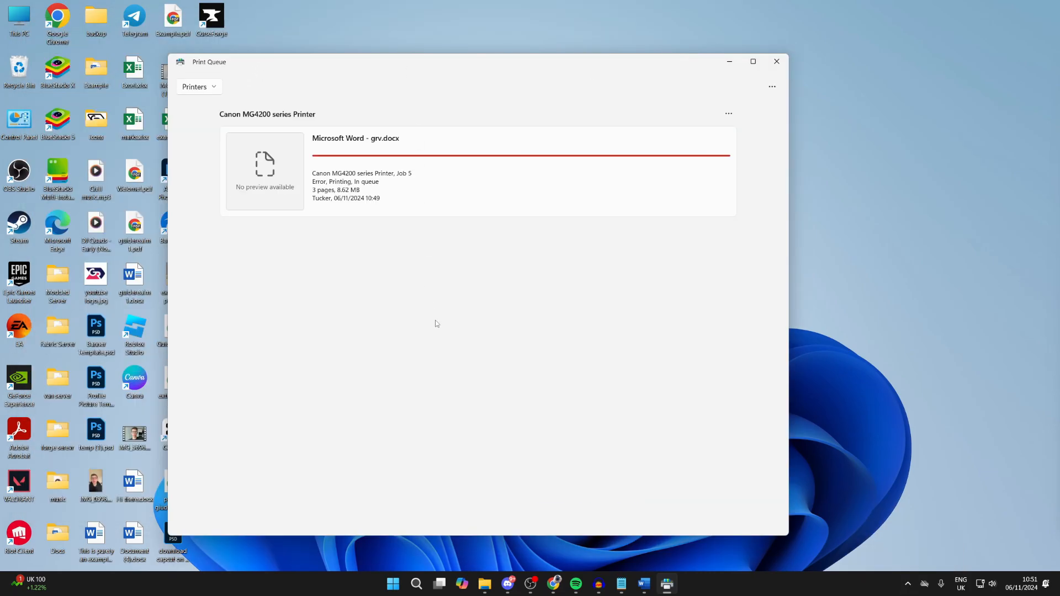
mouse_move(417, 166)
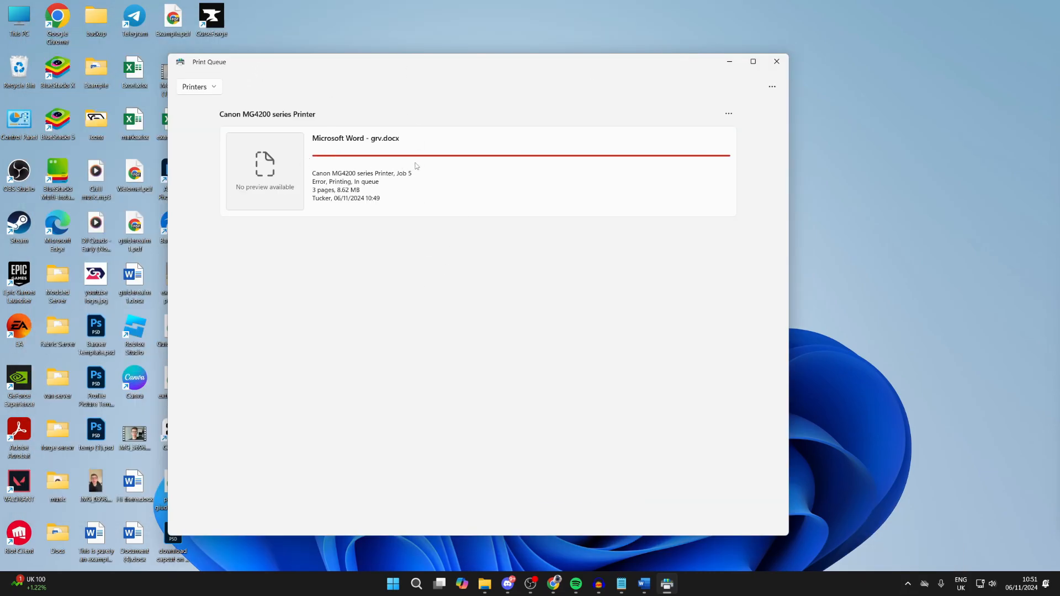
mouse_move(580, 193)
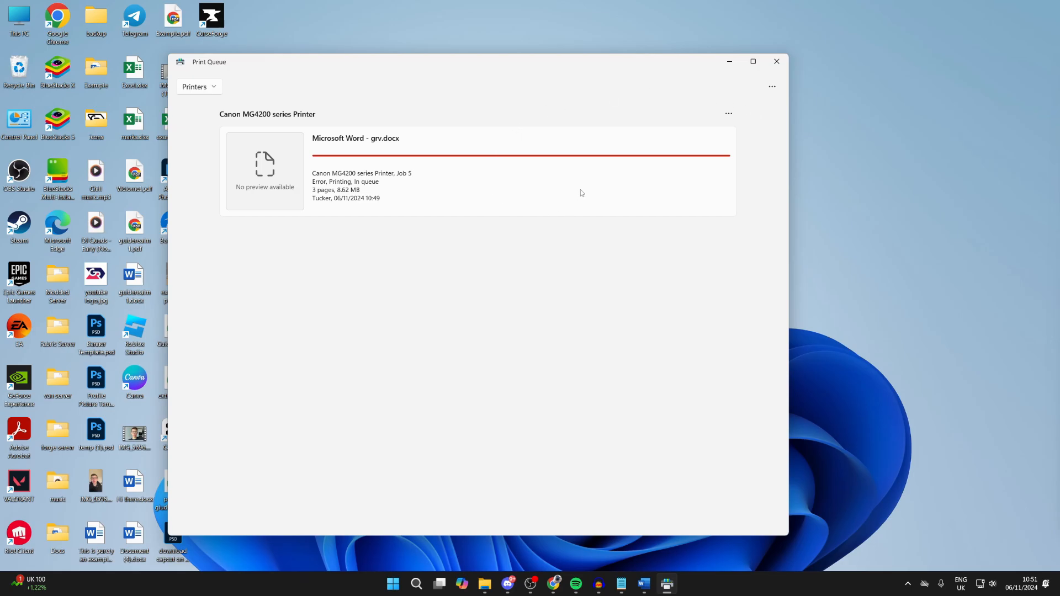
- Cancel the grv.docx print job and confirm, so it shows as deleting
left_click(728, 114)
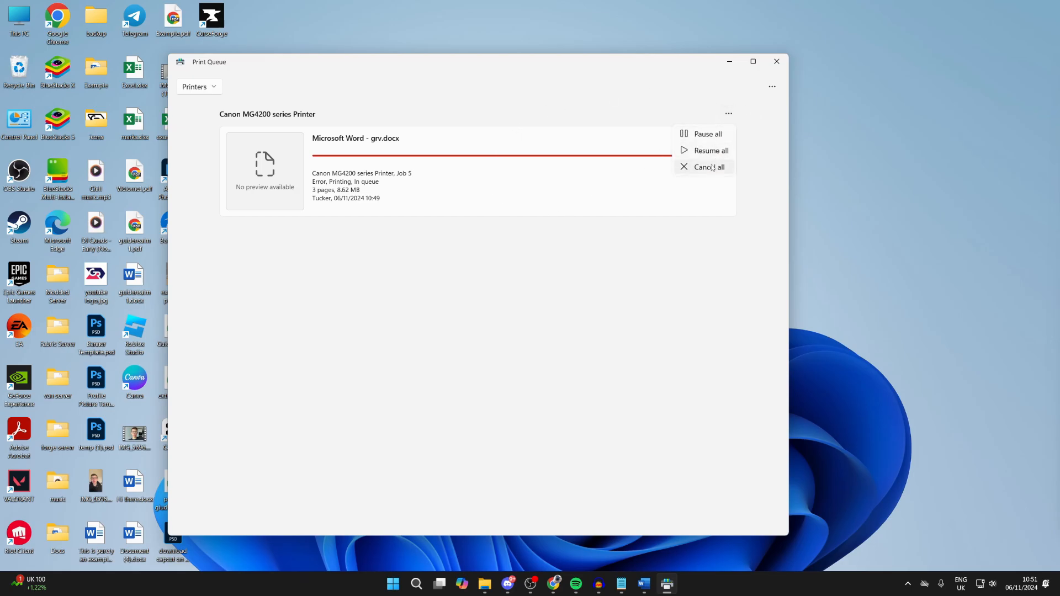
mouse_move(535, 166)
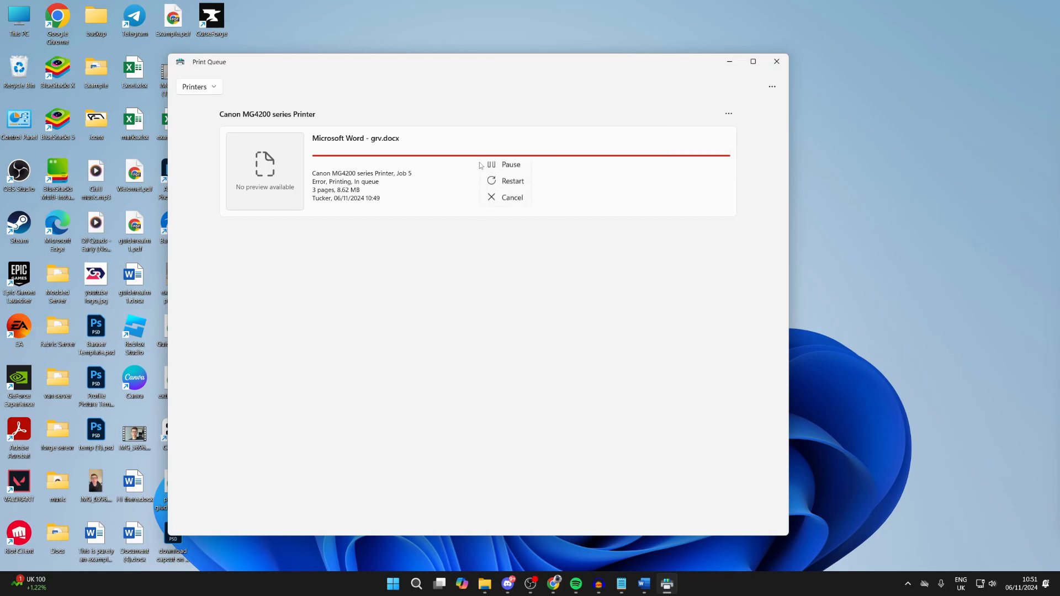
left_click(511, 197)
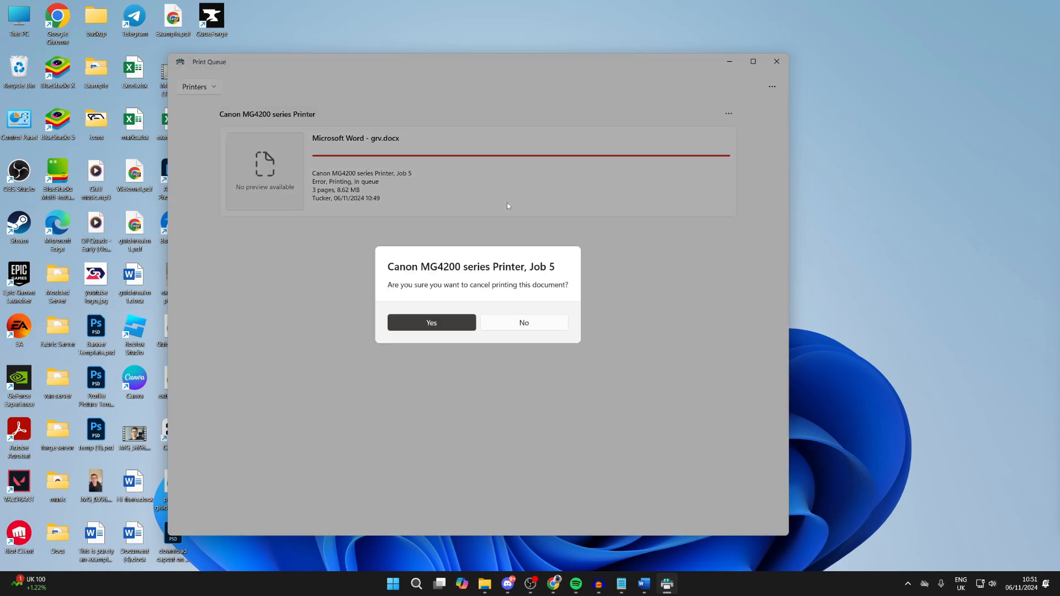
left_click(431, 323)
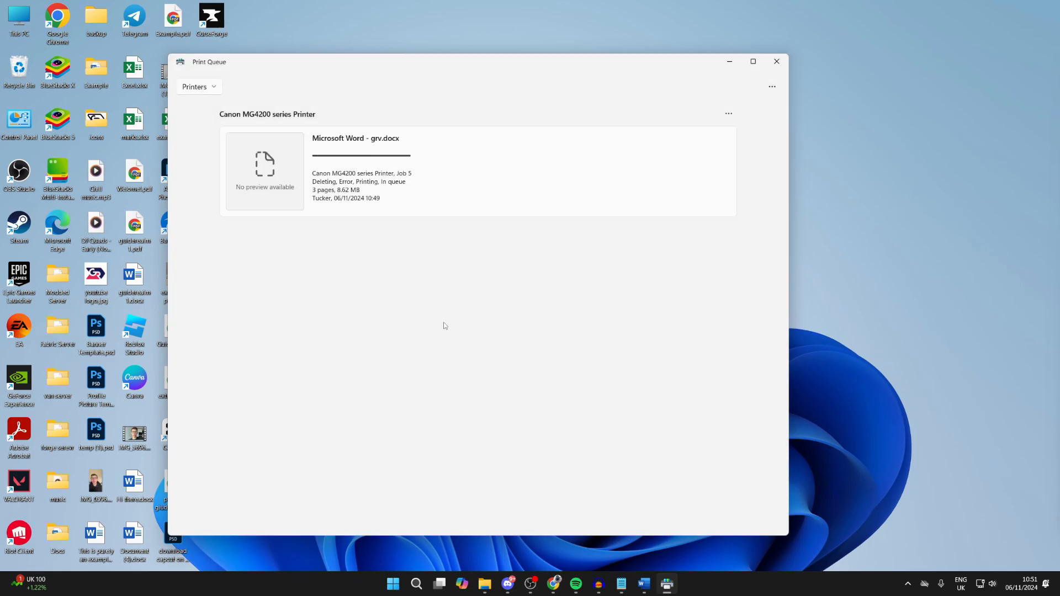